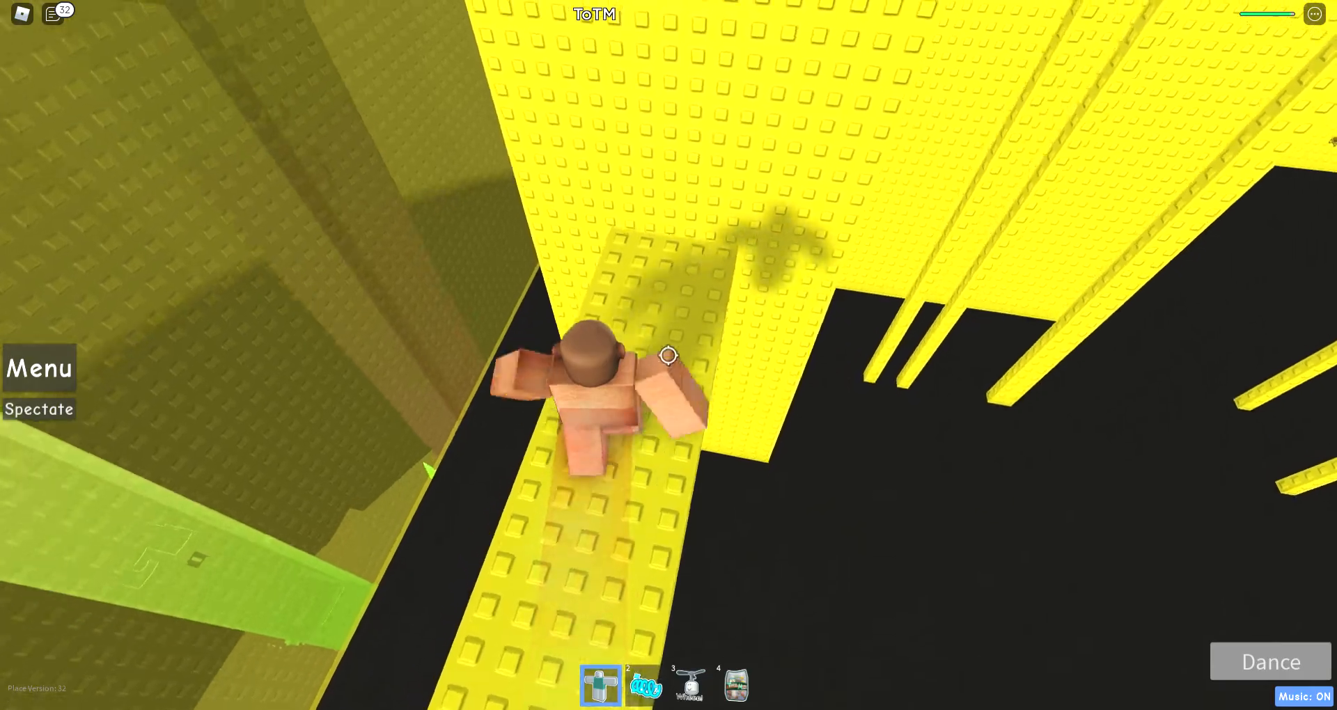
Leave the yellow ToTM tower and enter the red Tower of Linonophobia.
{"action": "left_click", "coordinate": [641, 687]}
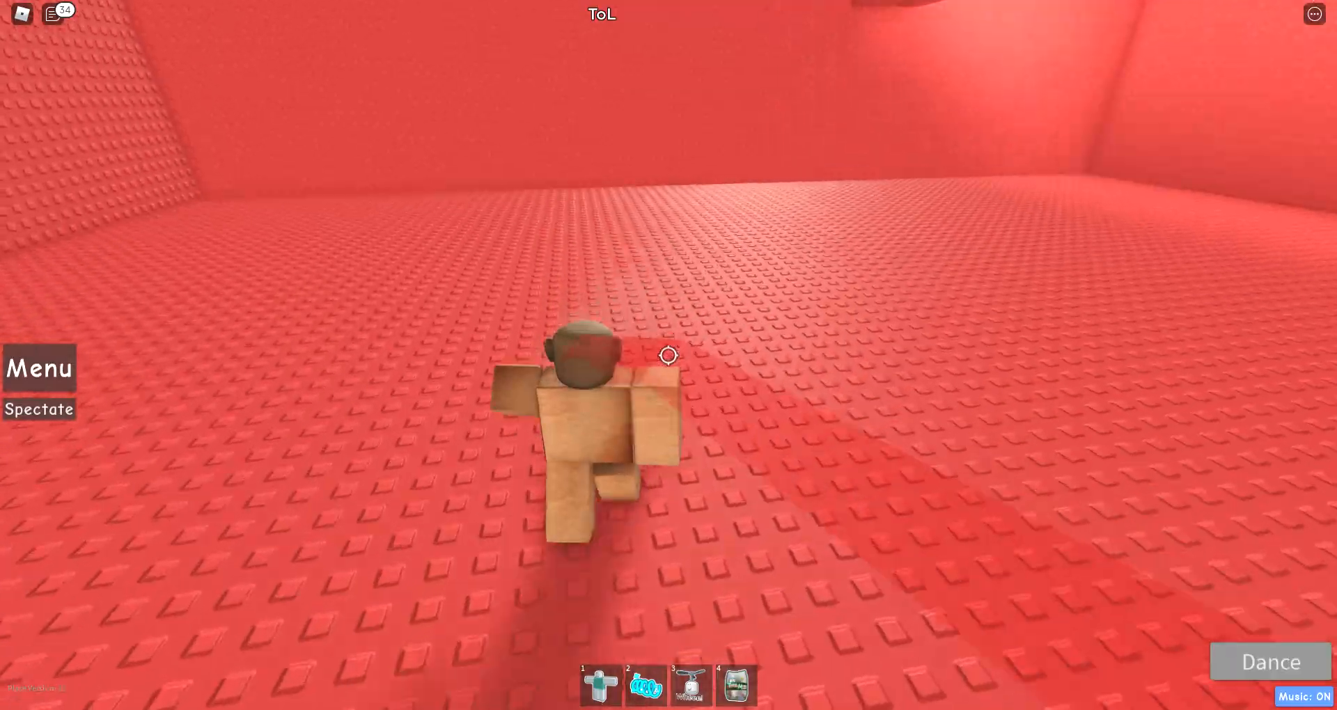
{"action": "left_click", "coordinate": [642, 693]}
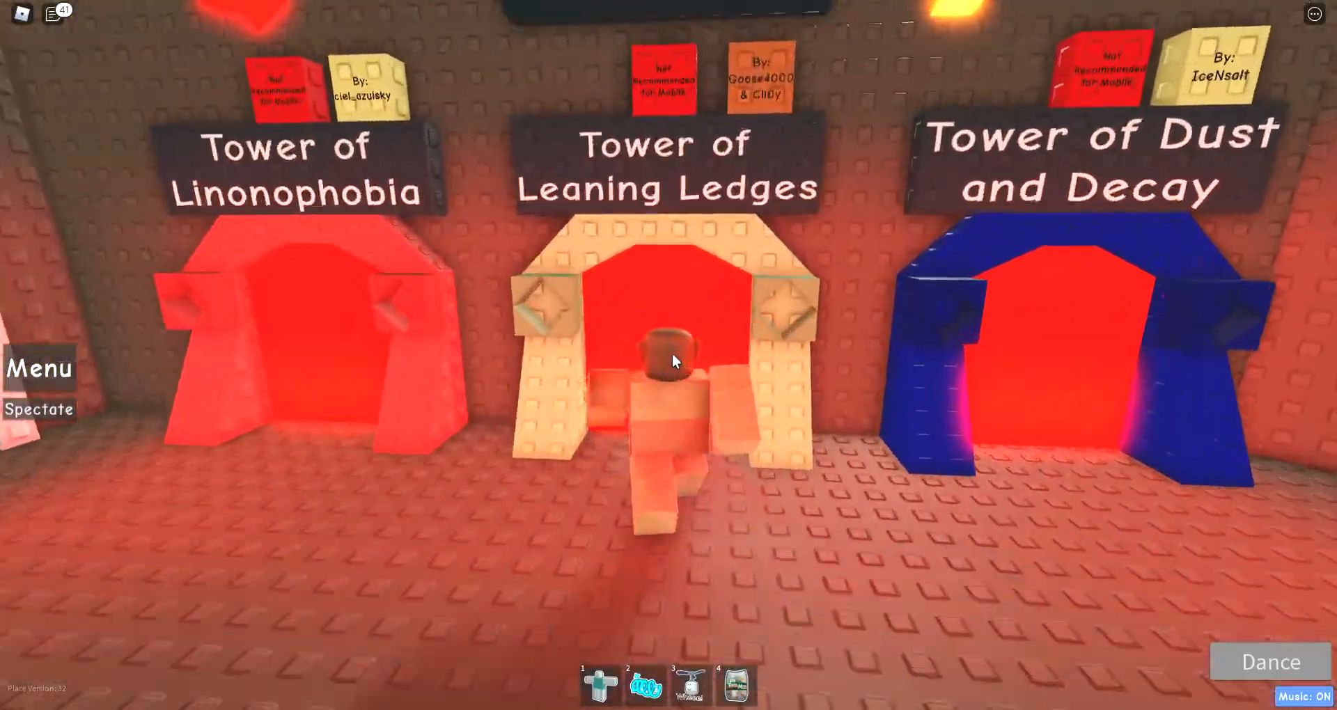
Walk from the lobby through the Tower of Leaning Ledges portal.
{"action": "left_click", "coordinate": [671, 358]}
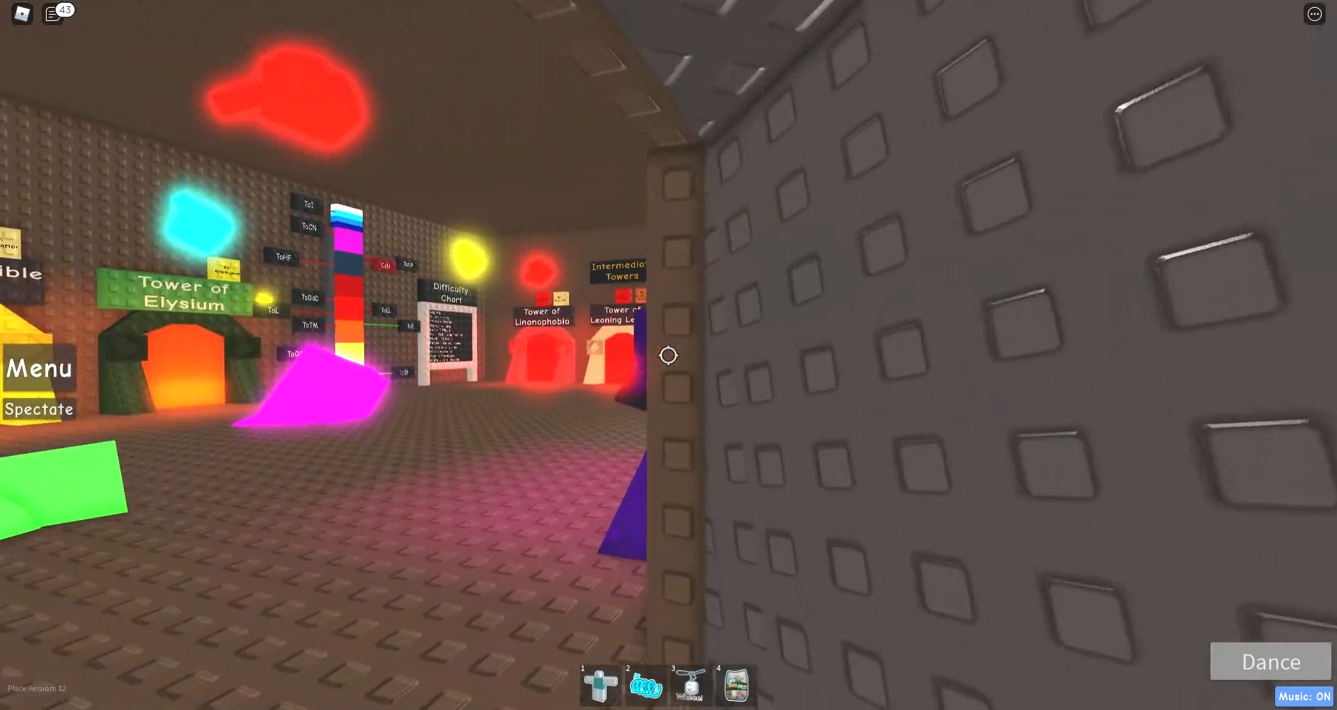
{"action": "mouse_move", "coordinate": [669, 355]}
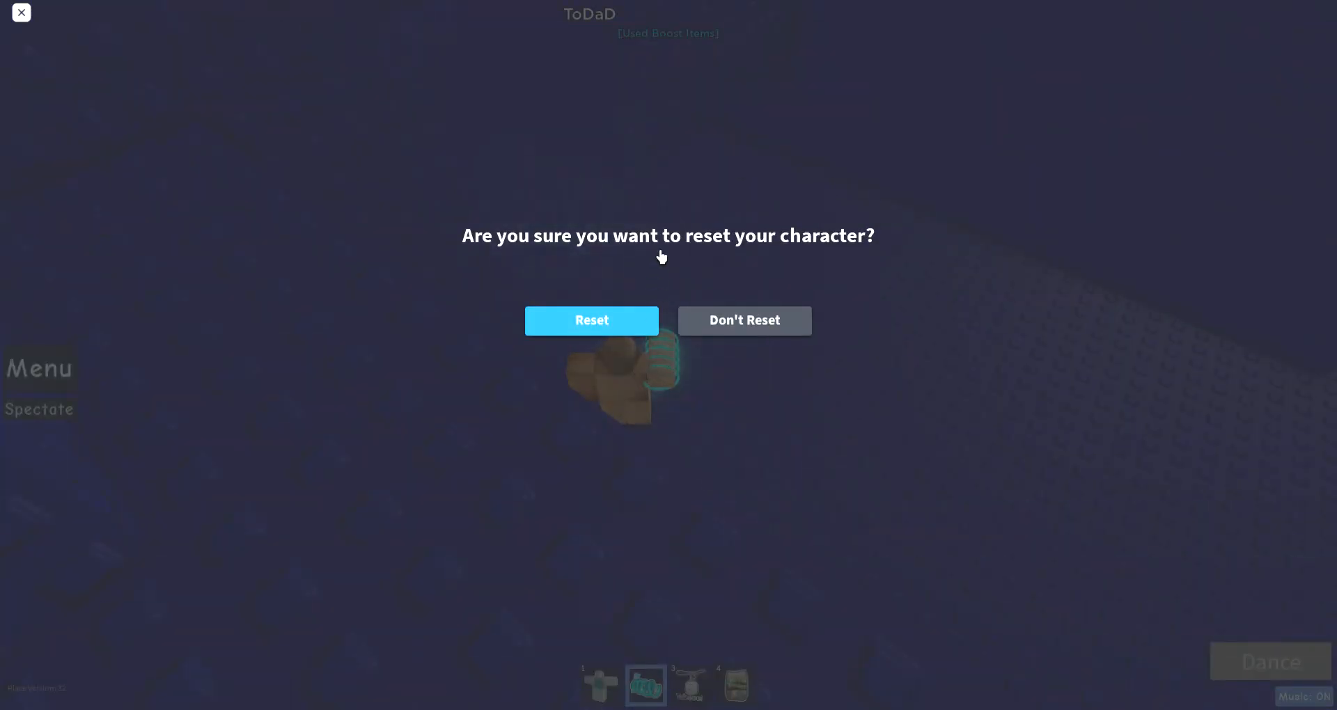
Confirm Reset Character to leave ToDaD and begin climbing the green ToHF tower.
{"action": "left_click", "coordinate": [591, 320]}
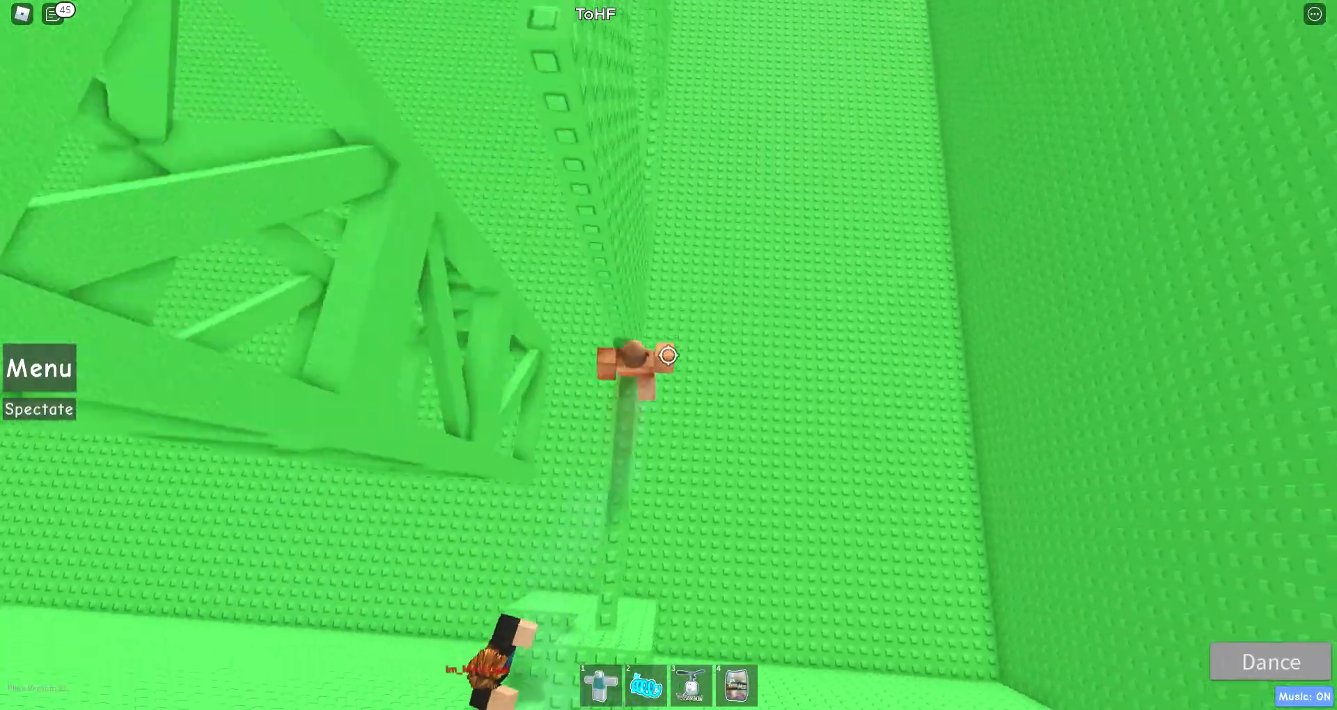
Cross the patterned ToNP floor to the base of its tall wall.
{"action": "left_click", "coordinate": [642, 688]}
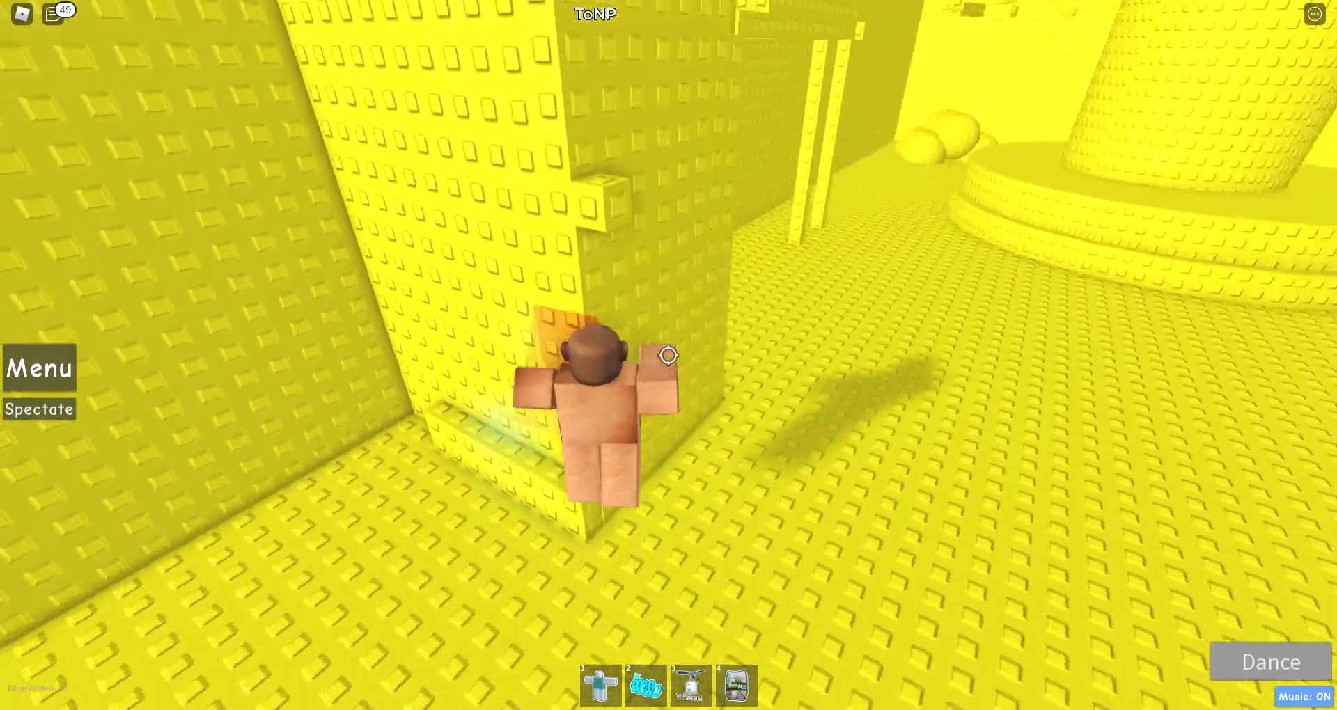
{"action": "left_click", "coordinate": [645, 686]}
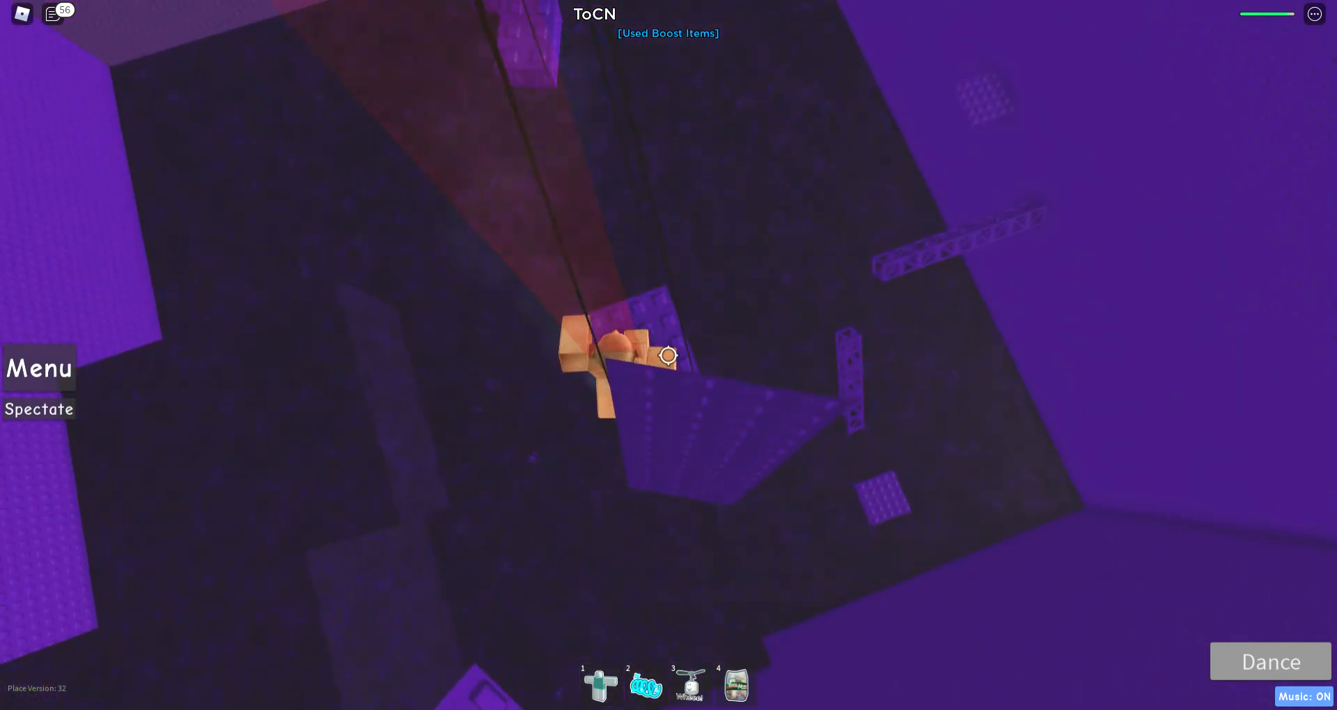
Climb through the purple ToCN tower and open the reset character prompt.
{"action": "key", "text": "2"}
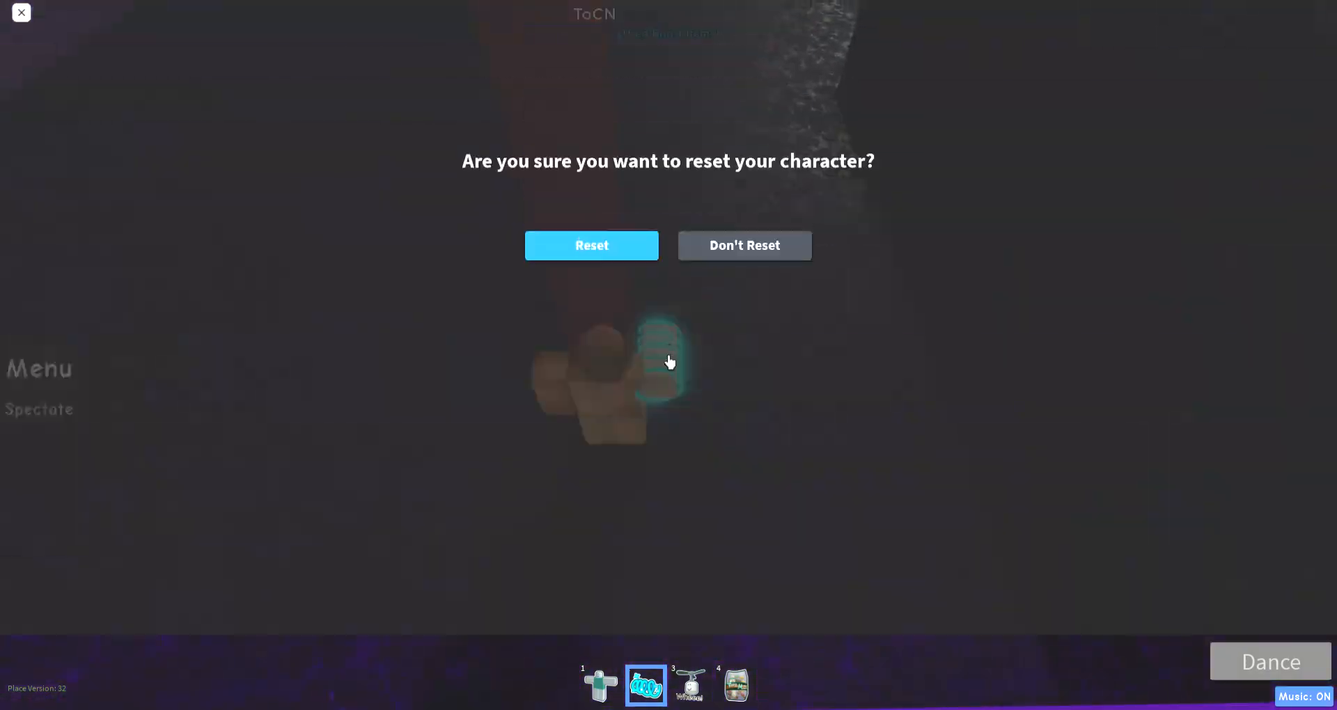
Confirm the reset, then equip the boost coil from hotbar slot 2 in CoU.
{"action": "left_click", "coordinate": [591, 245]}
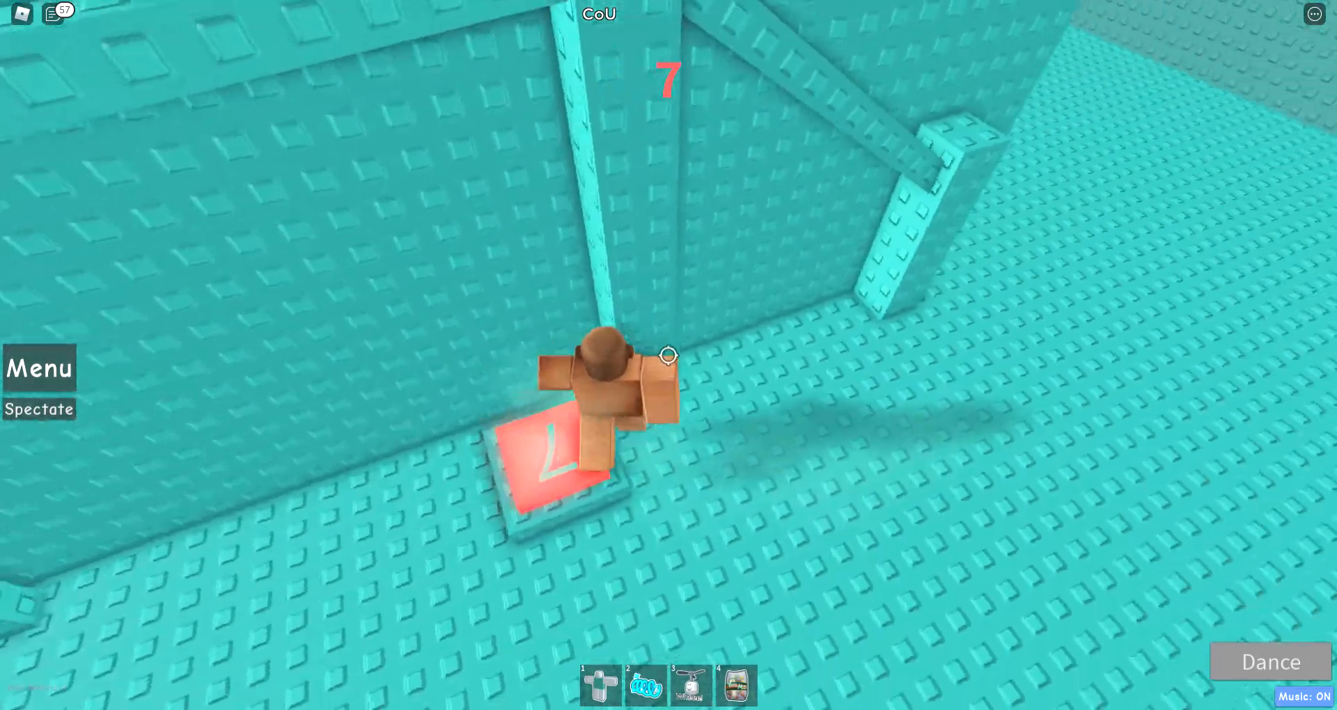
{"action": "left_click", "coordinate": [645, 688]}
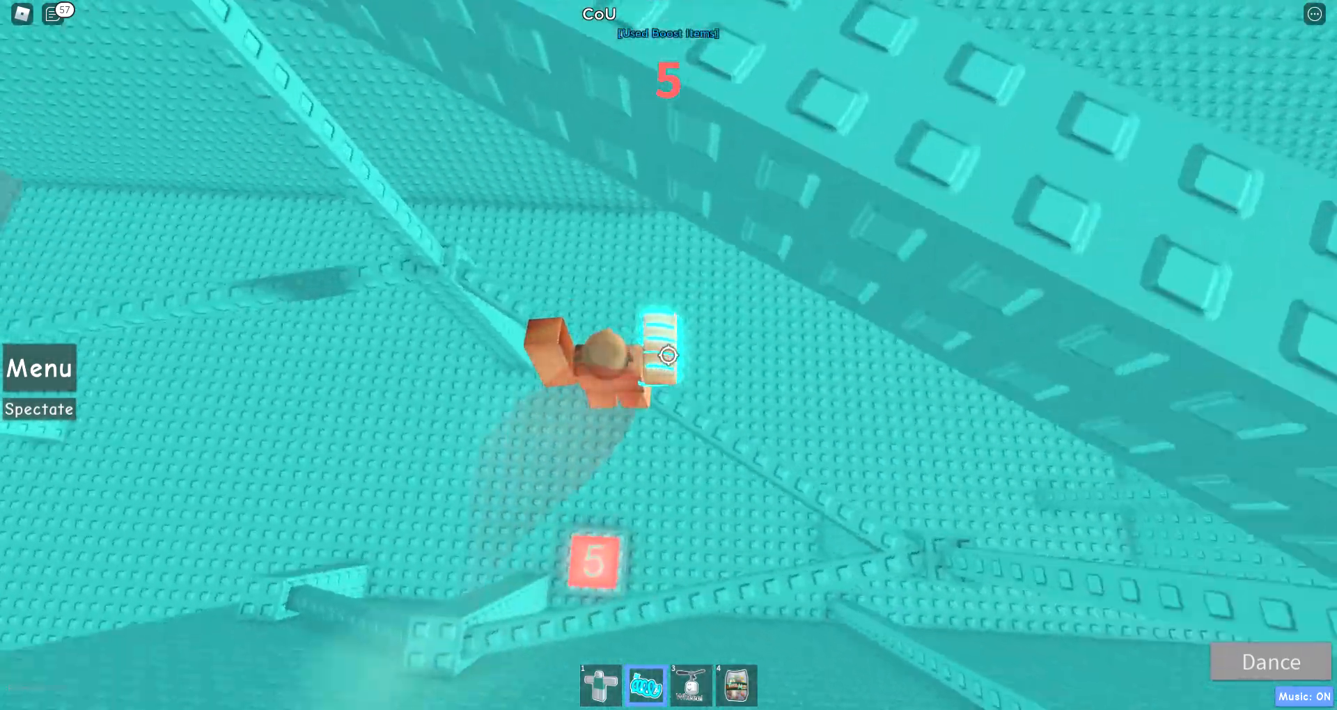